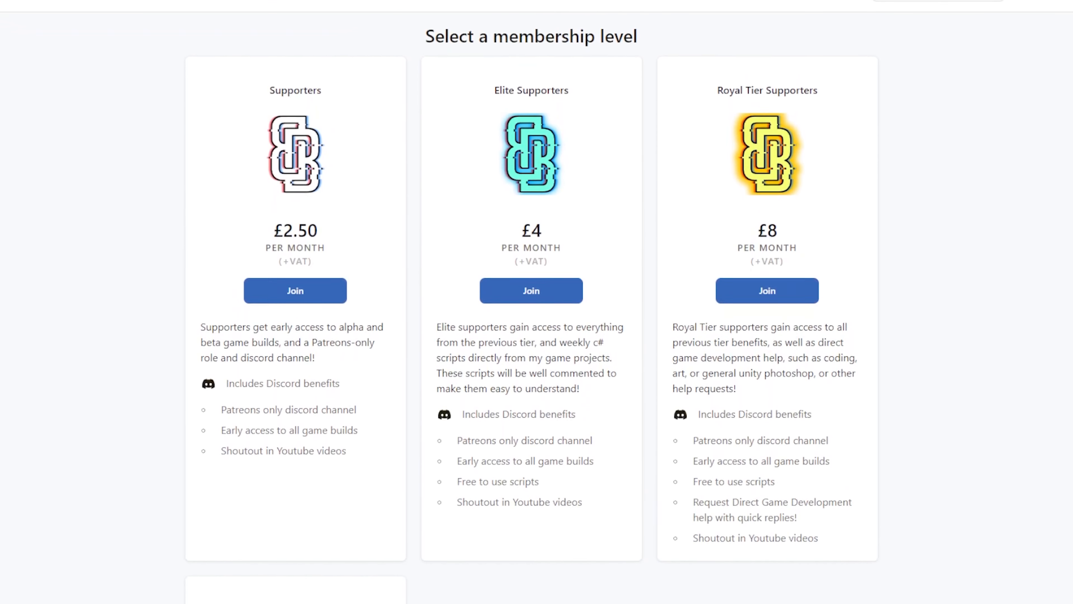
Create a circle sprite via 2D Object > Sprites > Circle in the Pong scene.
scroll("down", 3)
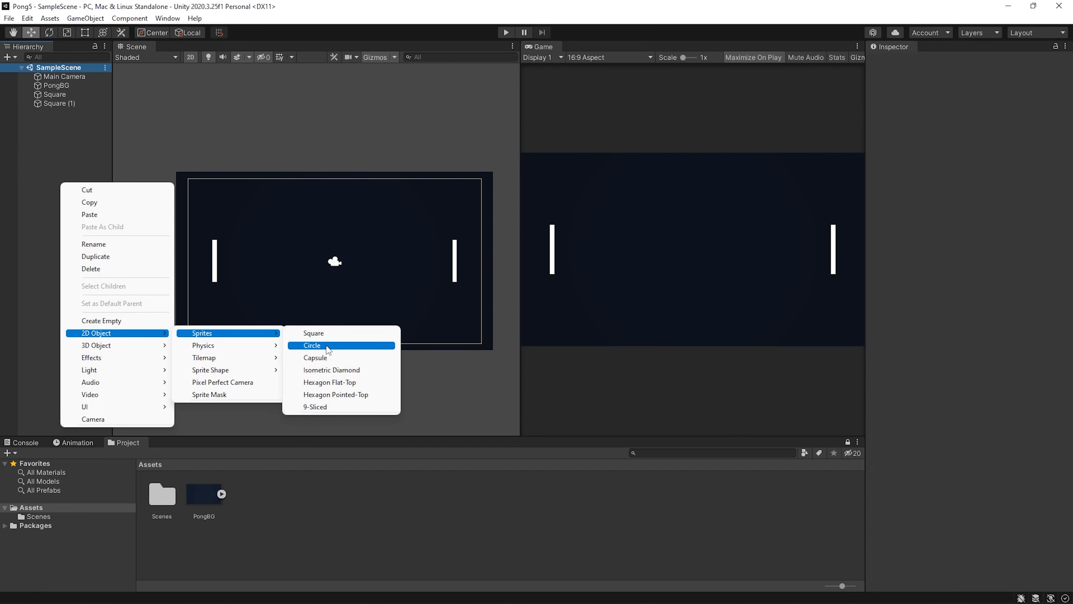
left_click(312, 345)
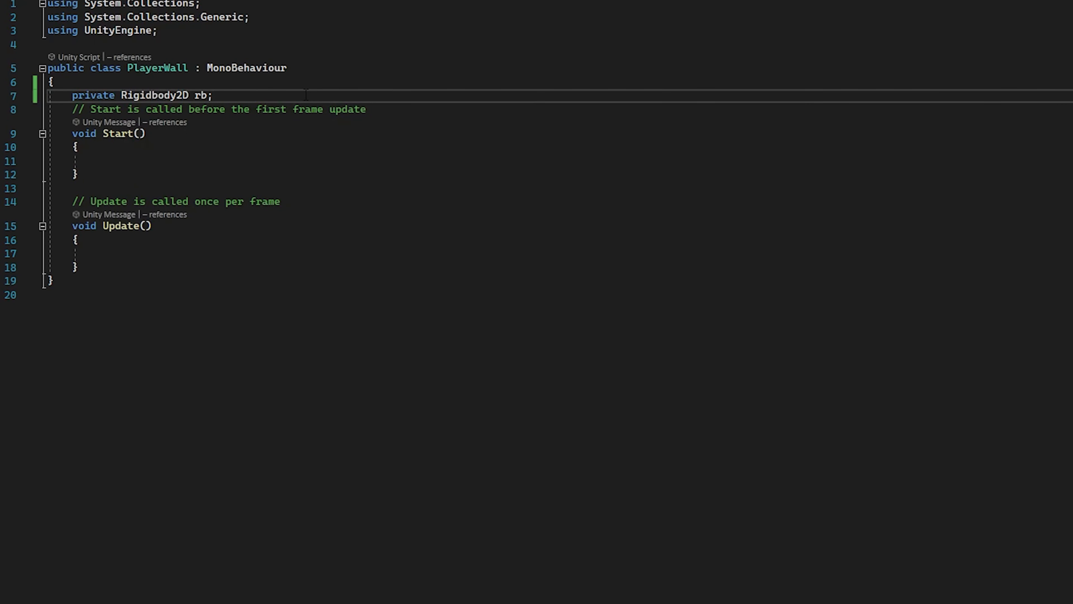
type("rb.AddForce(Vector3.up * Time.deltaTime * spe")
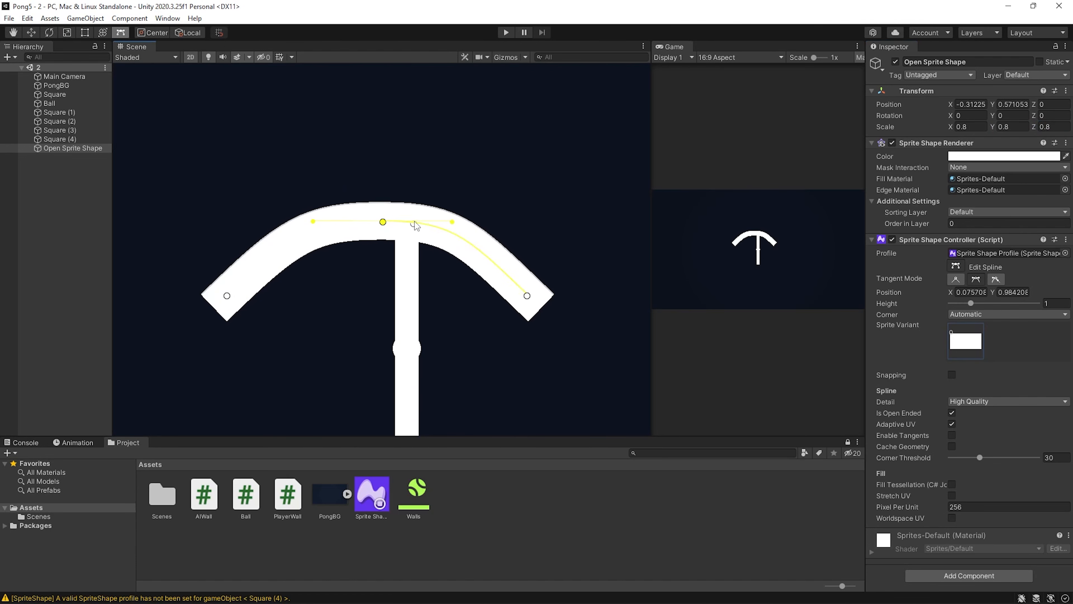
Drag the open sprite-shape's spline control points into an arched paddle.
left_click_drag(382, 222, 382, 210)
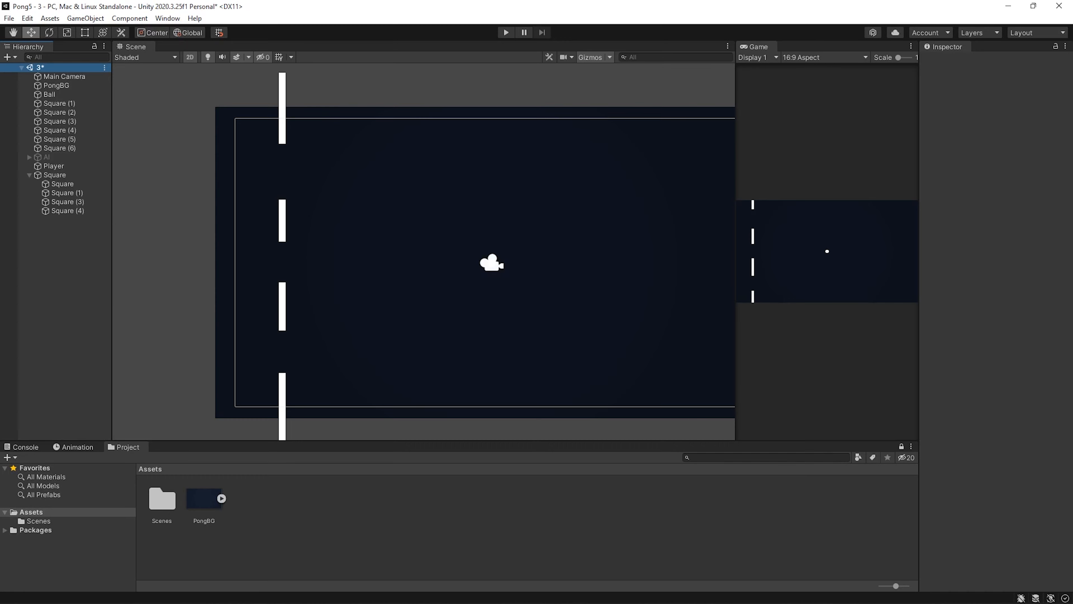
Select a left wall piece and review its tag in the Inspector.
left_click(54, 175)
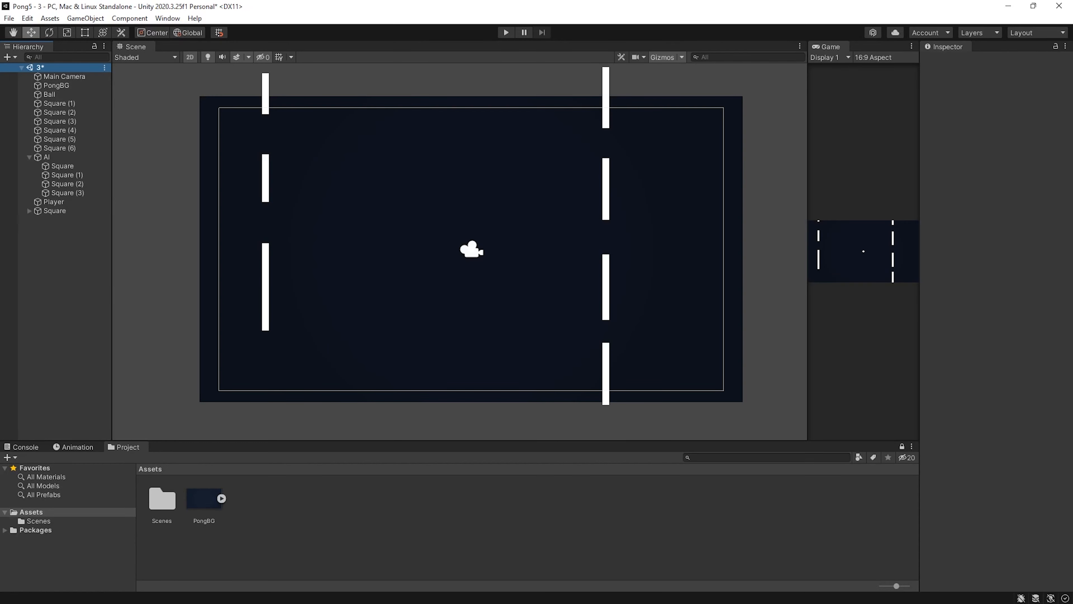
left_click(59, 121)
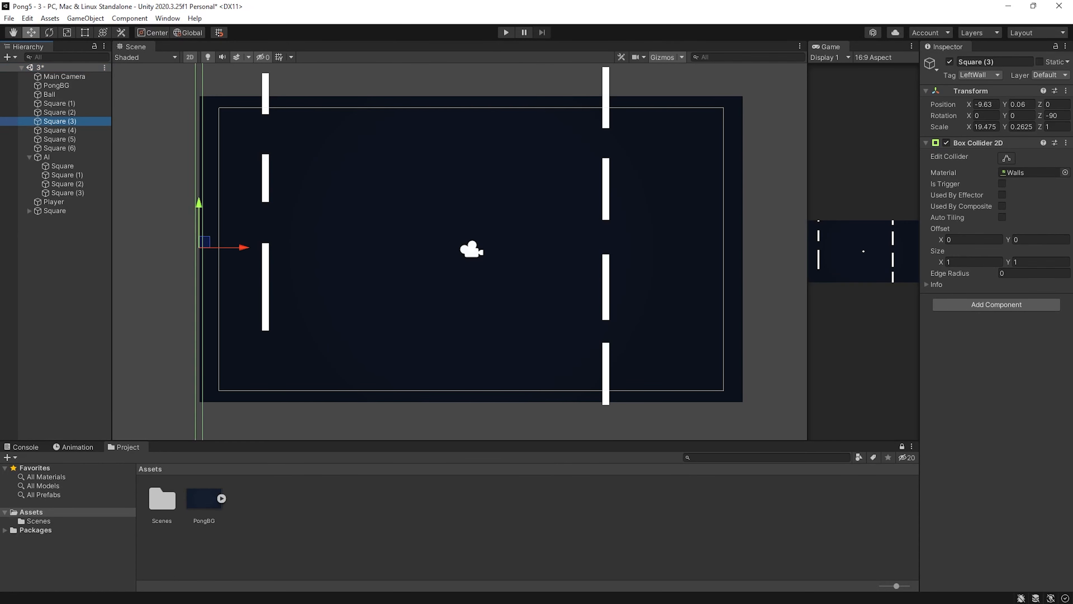
scroll("down", 3)
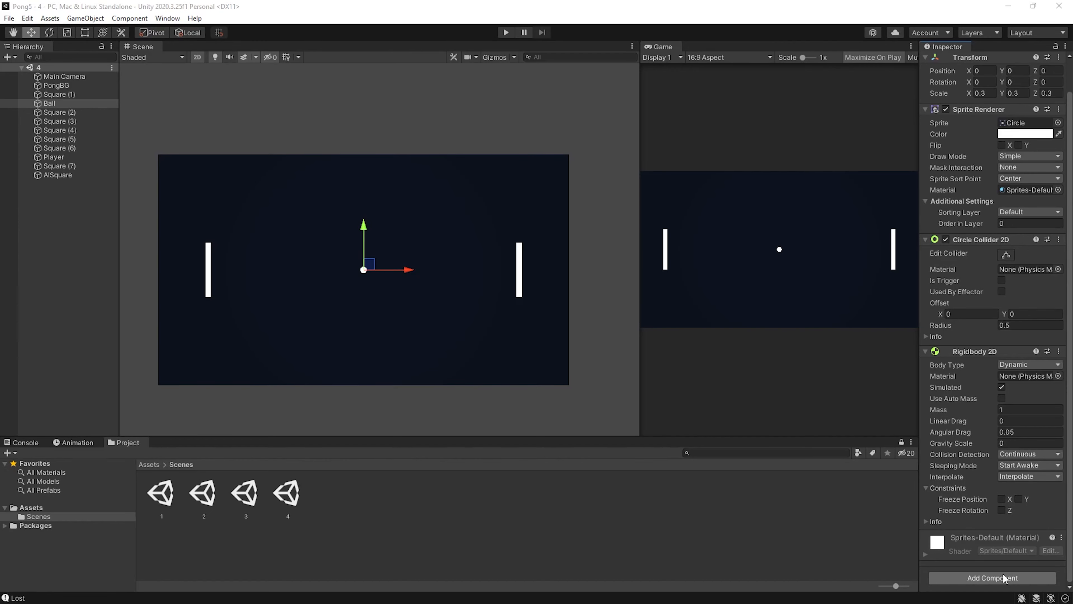
Attach the ball behaviour script component to the Ball object.
type("Ball Bou")
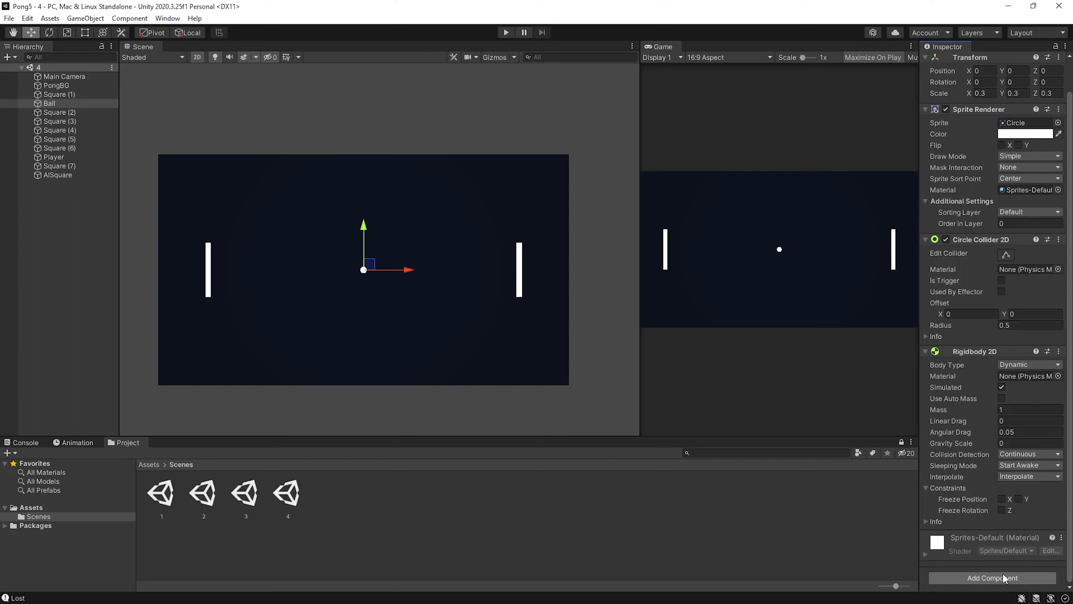
type("Ball B")
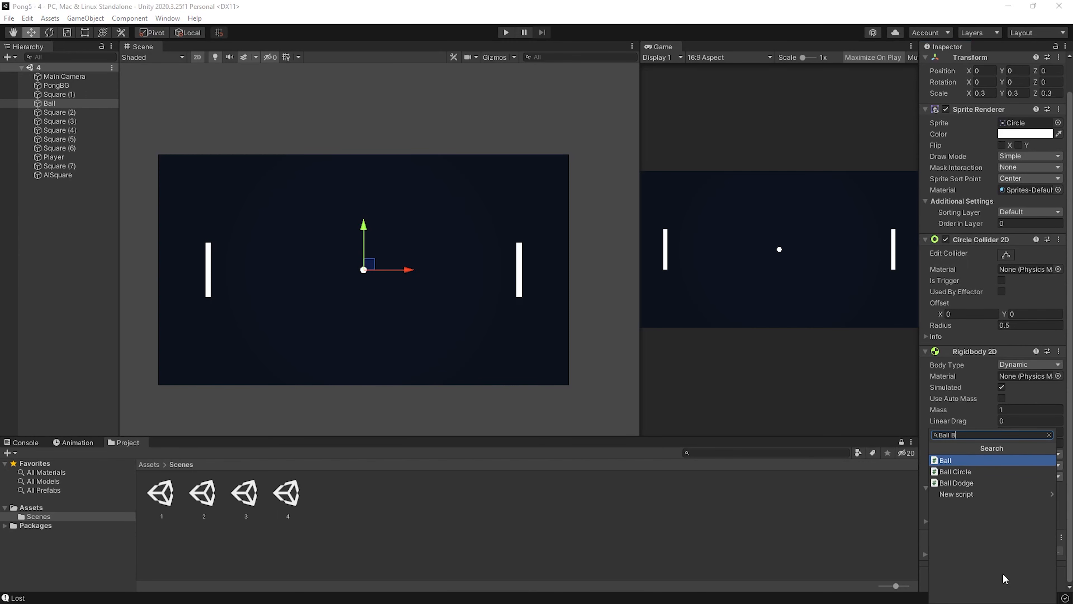
left_click(946, 460)
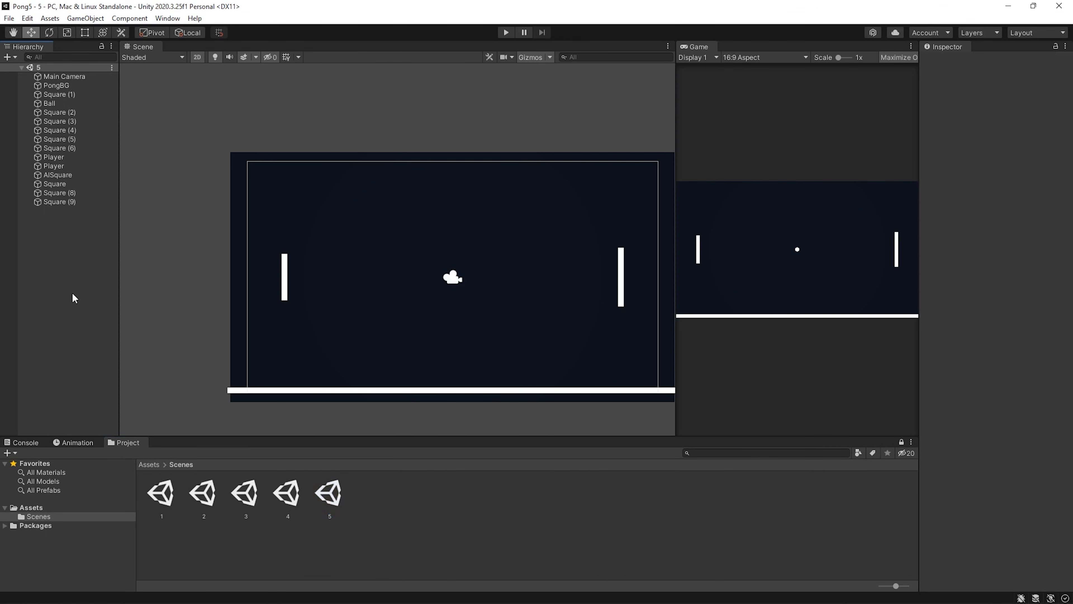
Select the Player paddle and set its Transform Position X to -4.
left_click(55, 85)
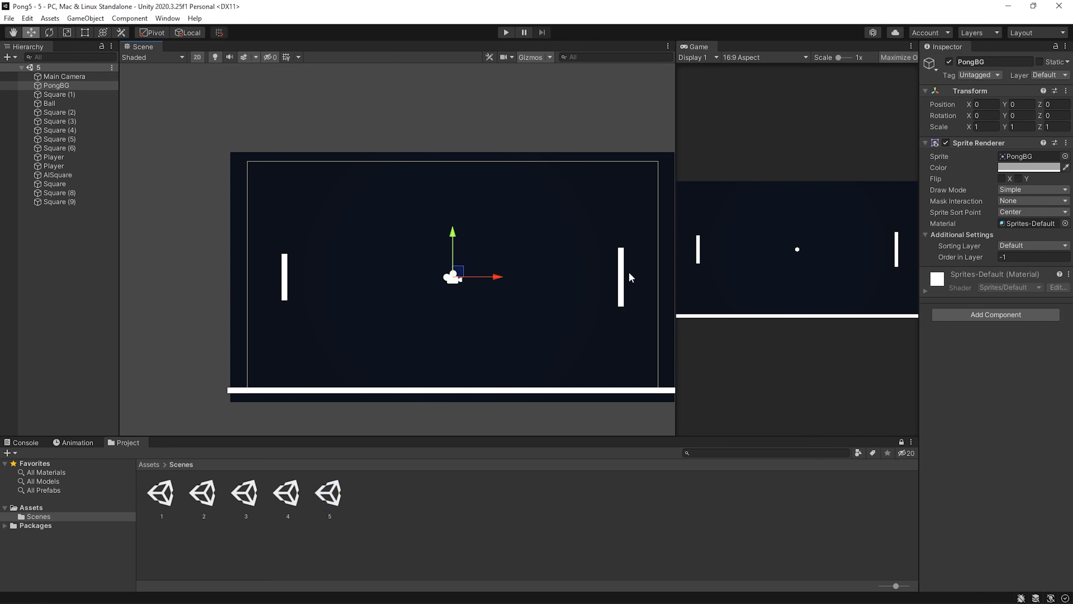
left_click(58, 175)
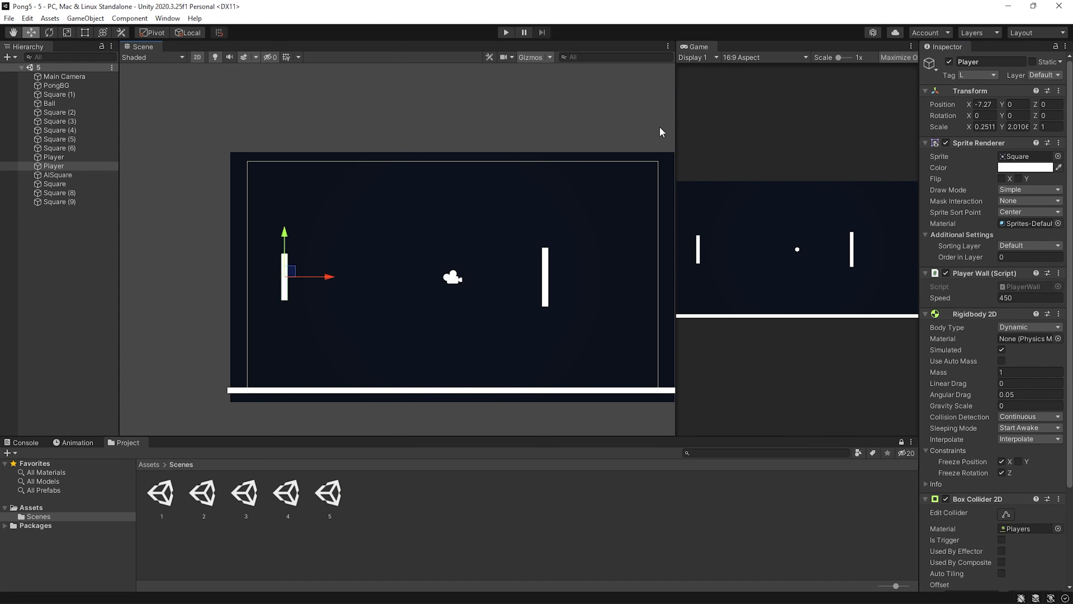
type("-4")
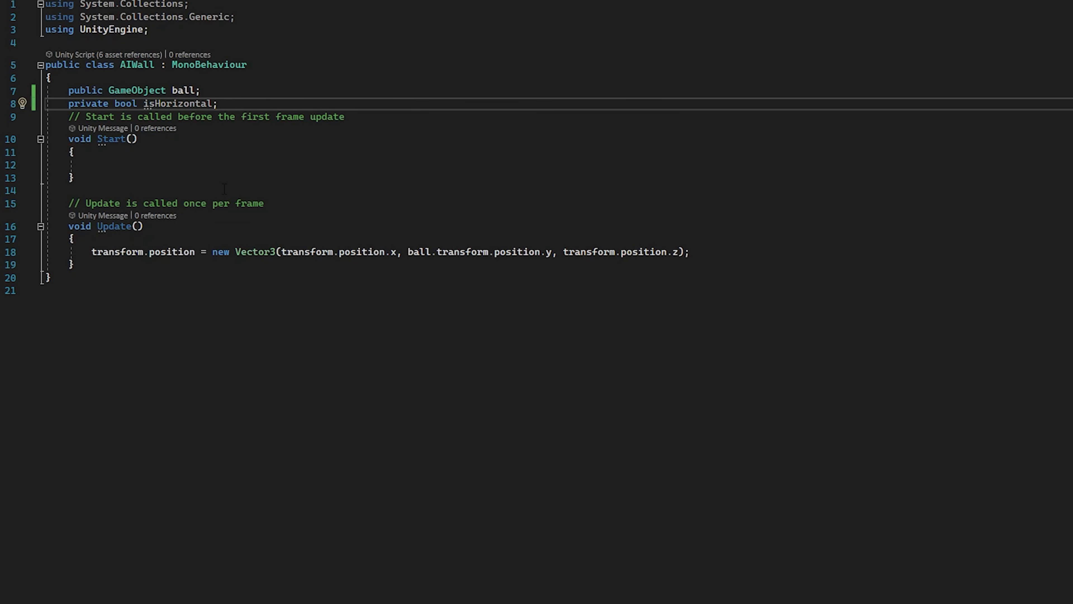
Write an if (isHorizontal) condition in the AIWall script's Update.
type("if (isHorizontal)")
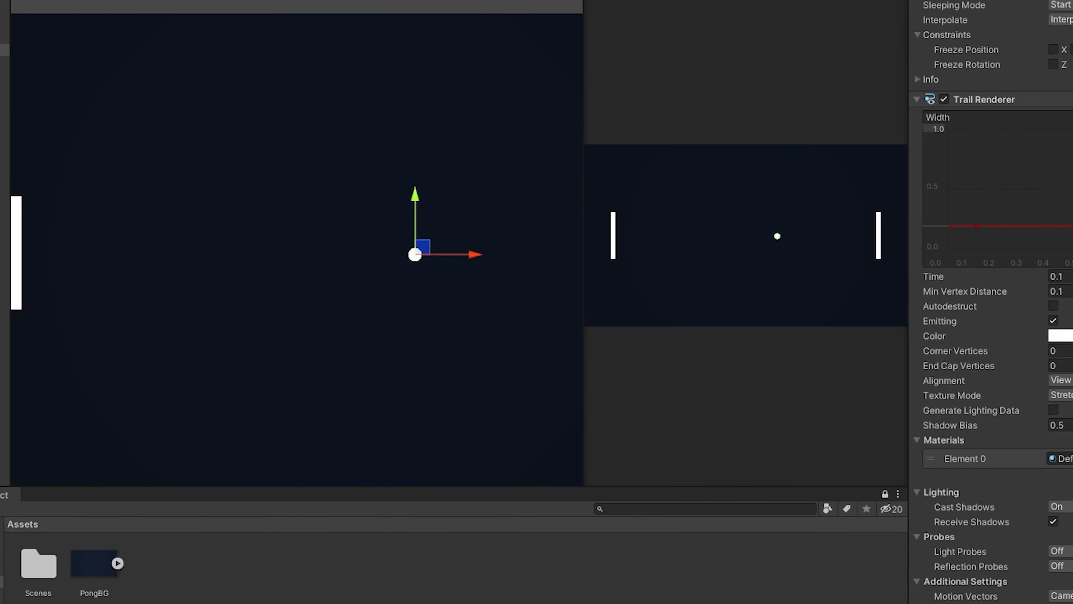
Create a circle sprite for the Ball via 2D Object > Sprites > Circle.
right_click(333, 260)
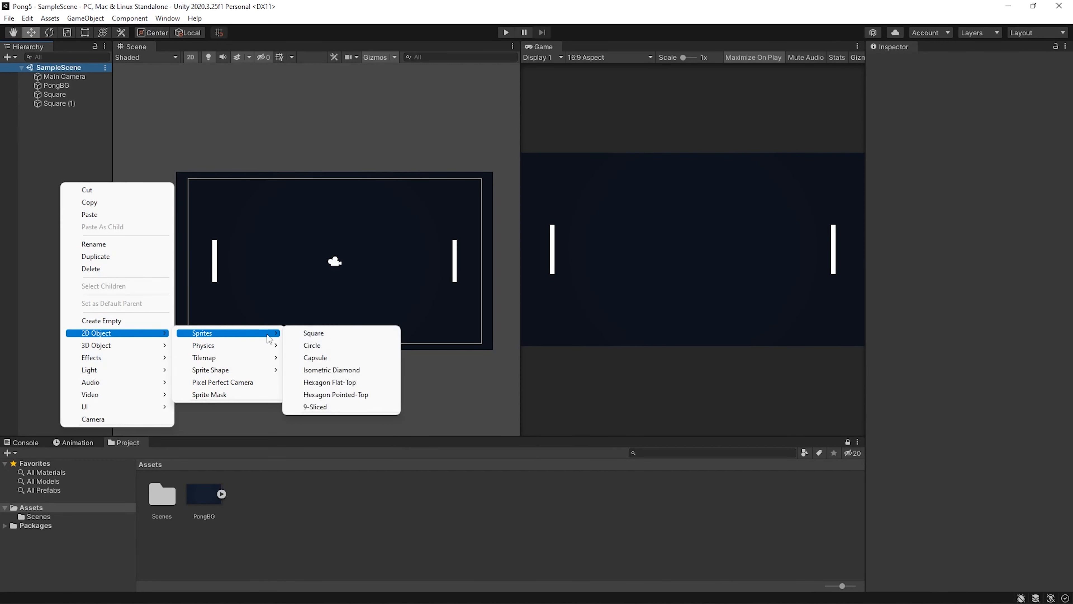
left_click(311, 345)
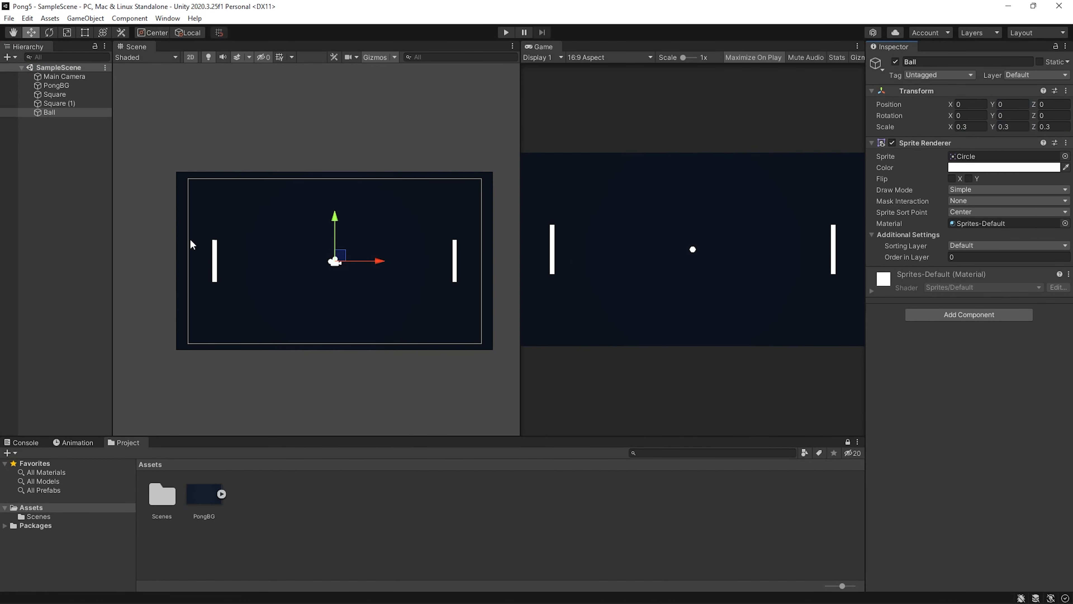